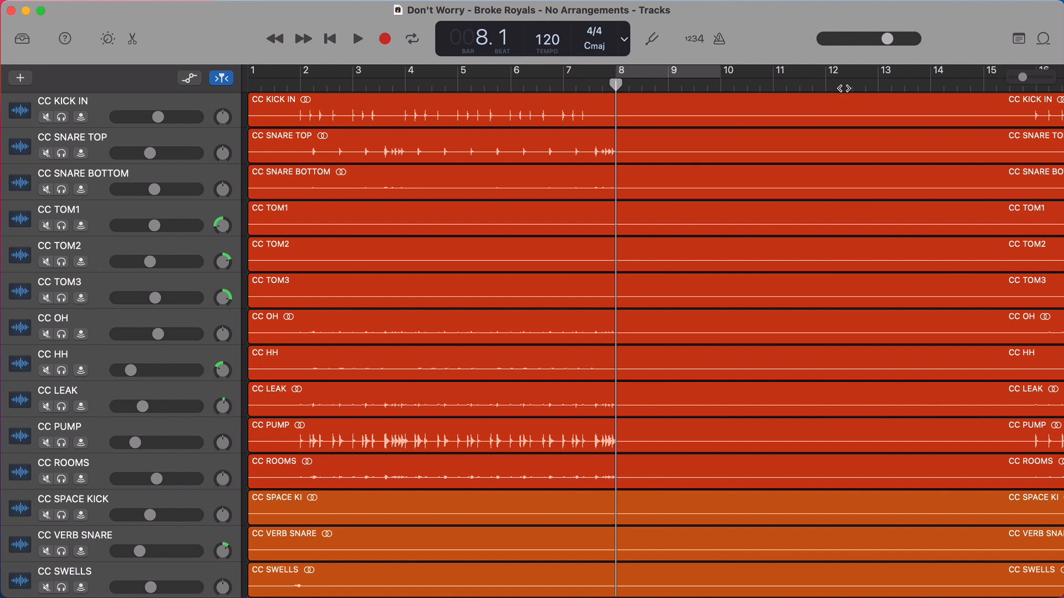
- Reveal the empty Arrangement track above the drum tracks via Track > Show Arrangement Track
left_click(191, 9)
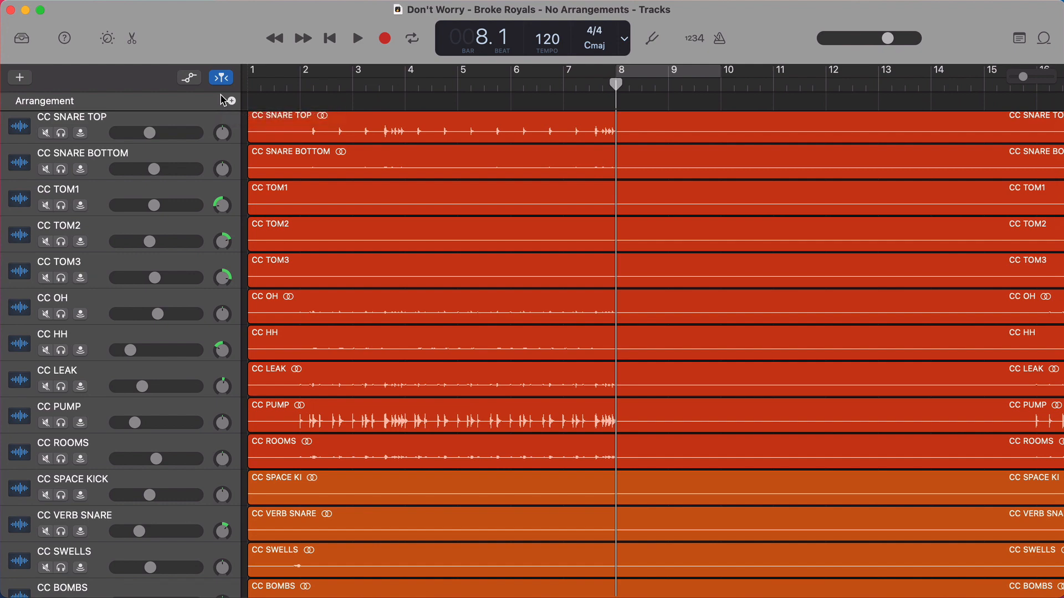
scroll("up", 3)
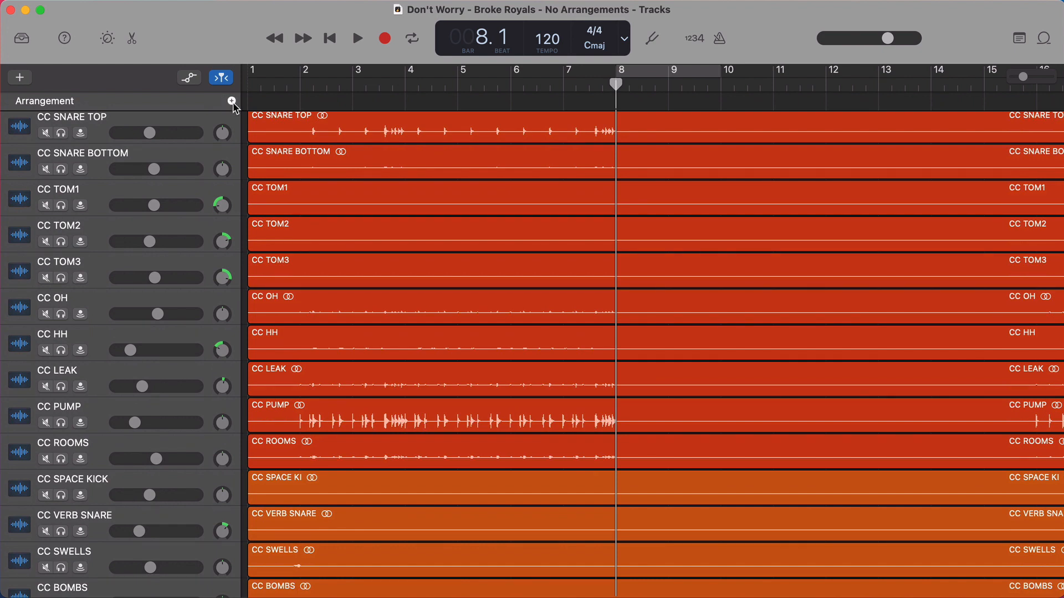
- Add the first arrangement marker over the opening eight bars and keep its name as Intro
left_click(232, 101)
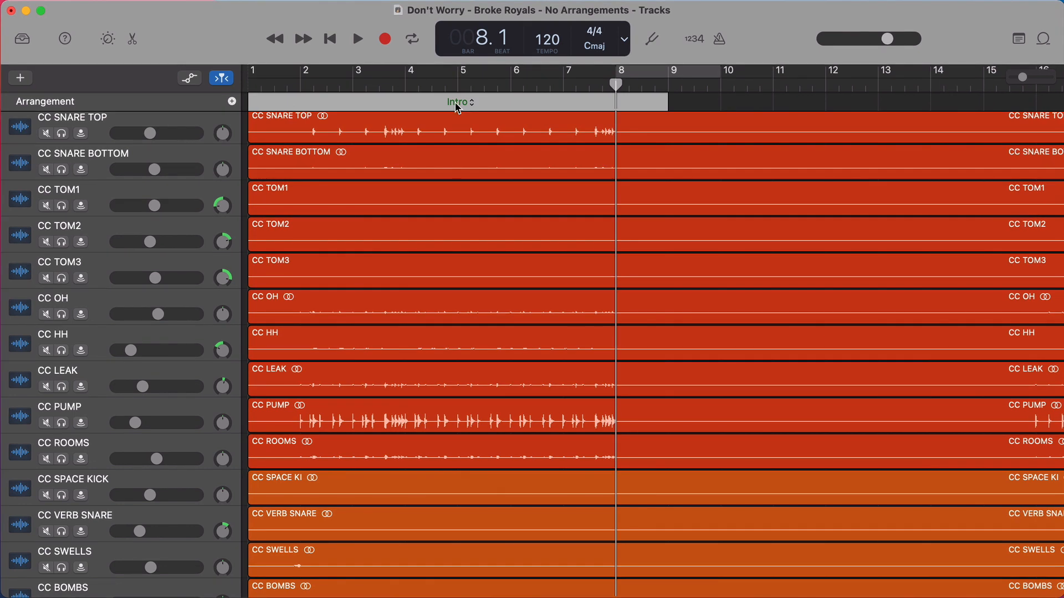
left_click(460, 102)
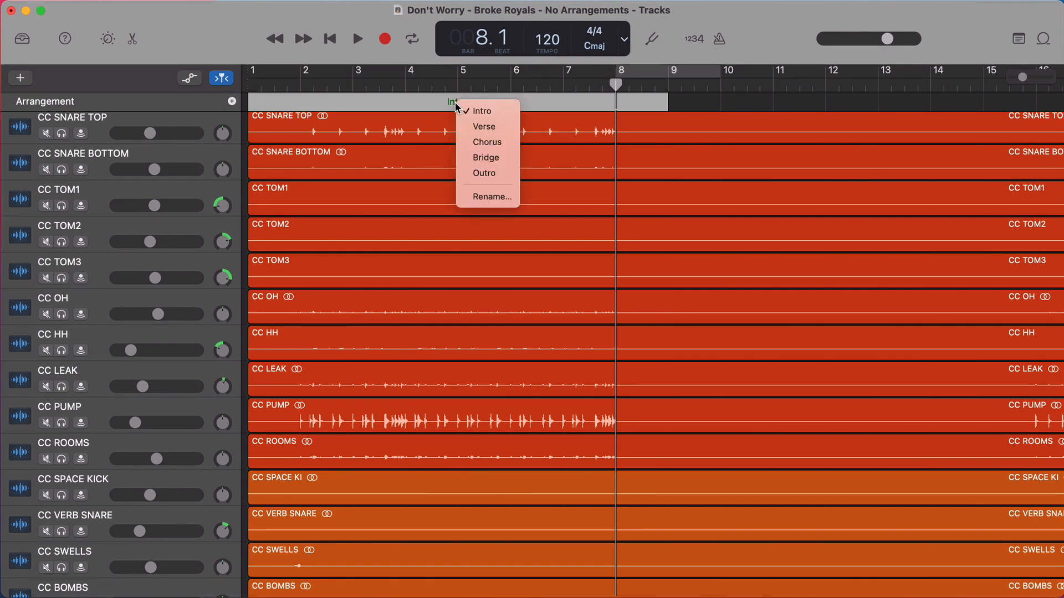
left_click(482, 111)
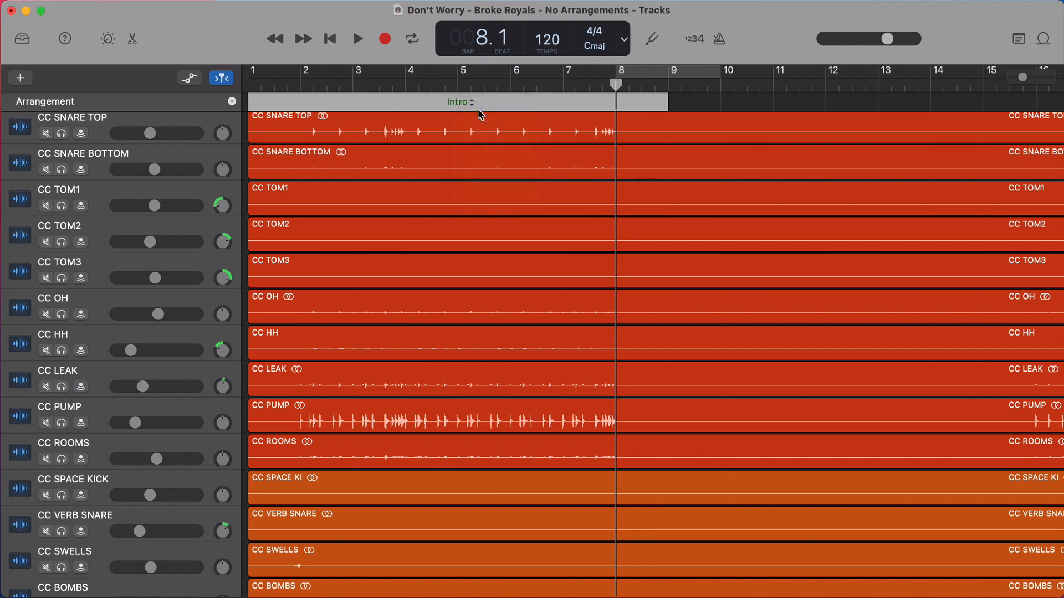
mouse_move(611, 113)
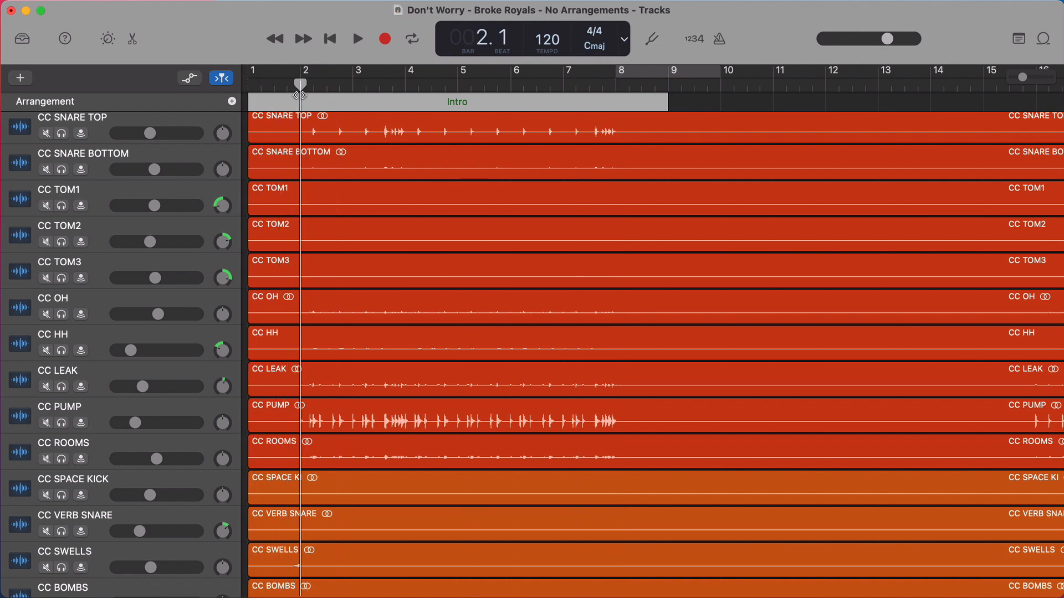
mouse_move(349, 78)
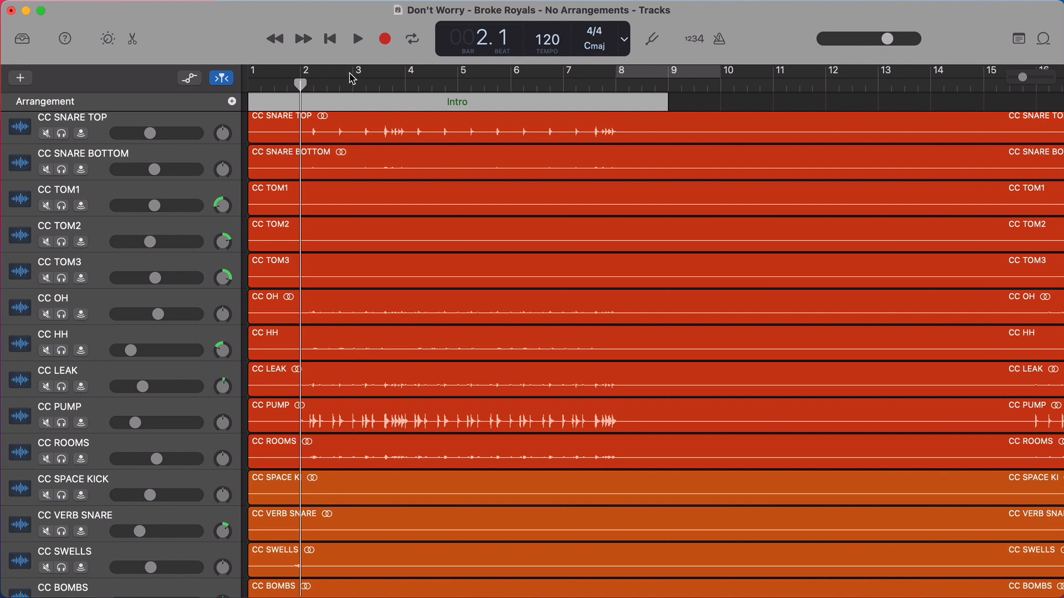
mouse_move(466, 79)
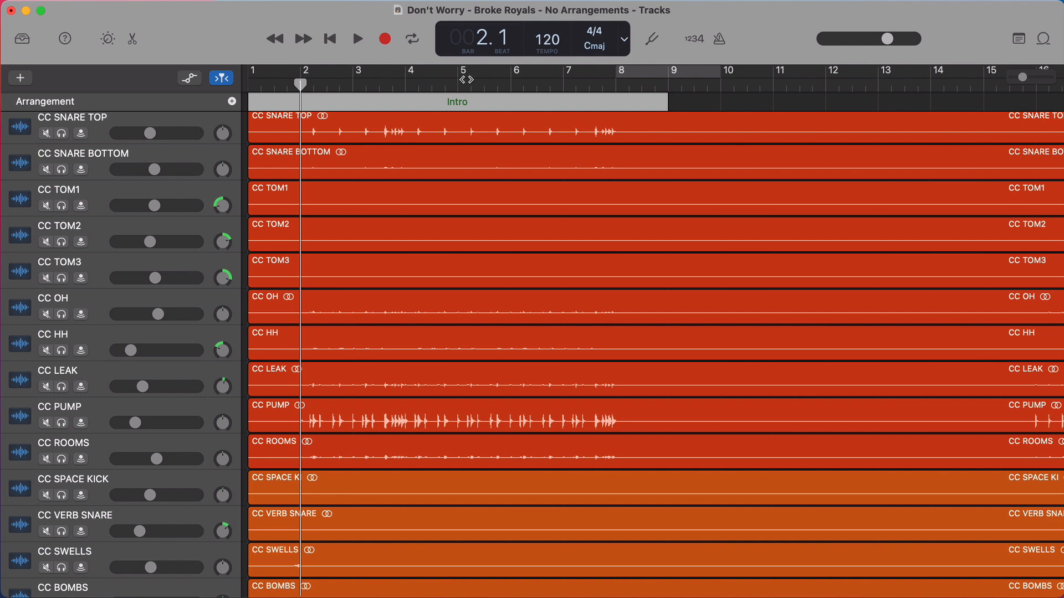
mouse_move(661, 100)
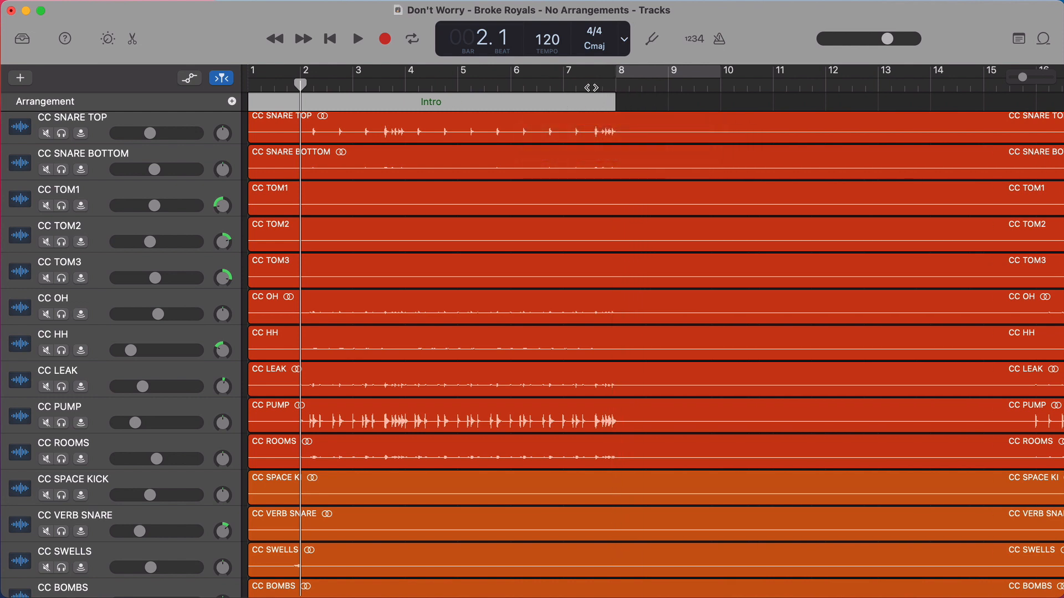
- Audition the end of the shortened Intro at bar 8, then stop playback
left_click(358, 39)
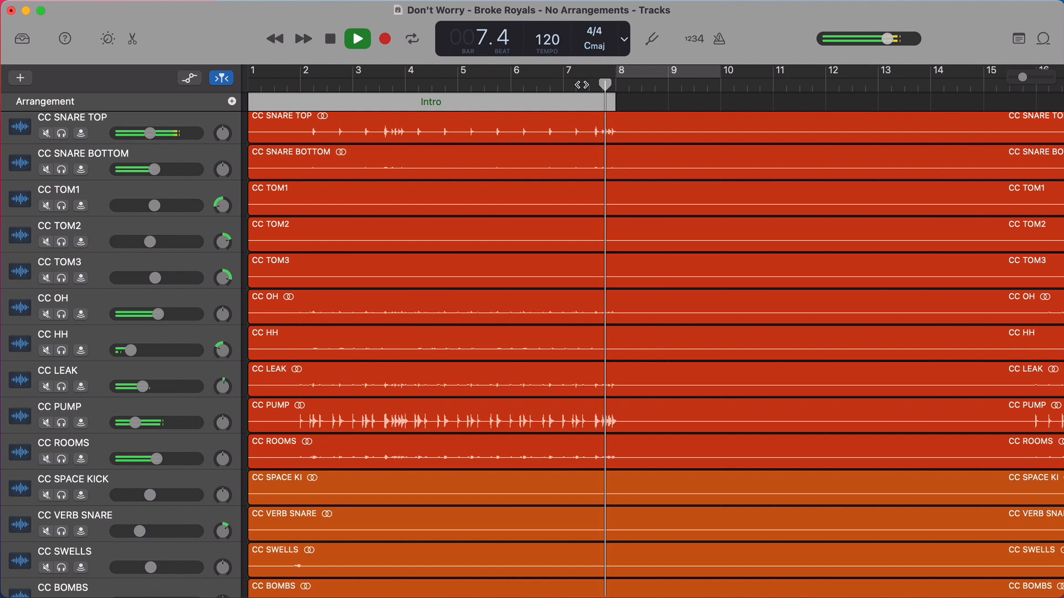
left_click(356, 38)
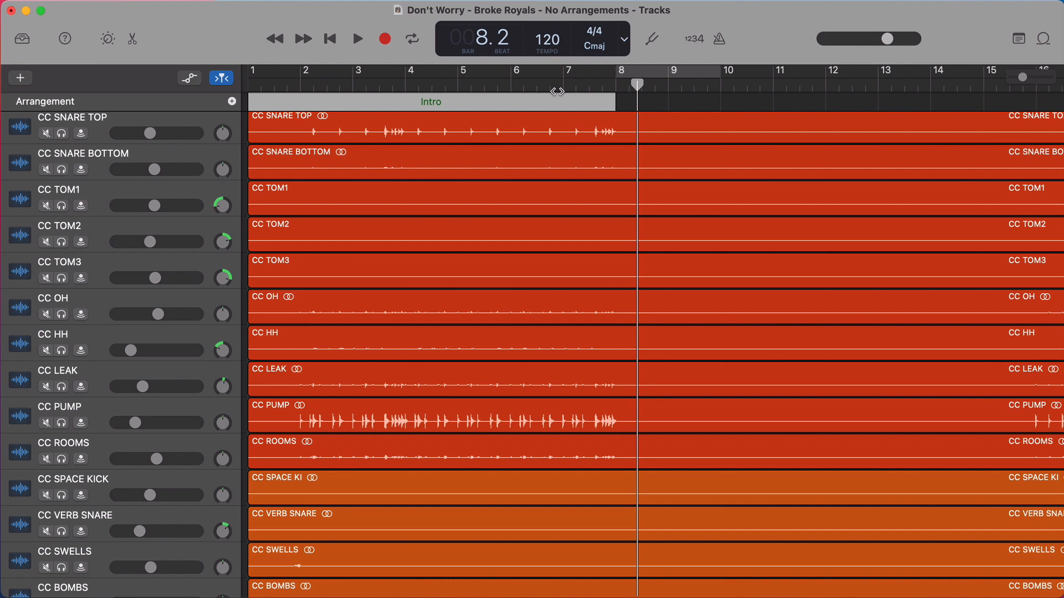
mouse_move(256, 96)
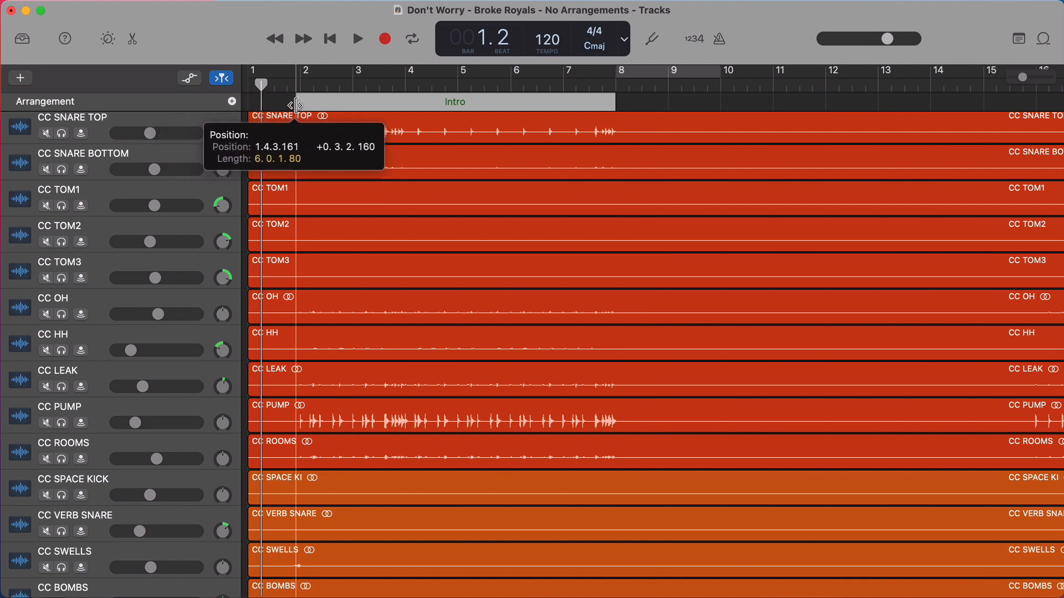
mouse_move(222, 113)
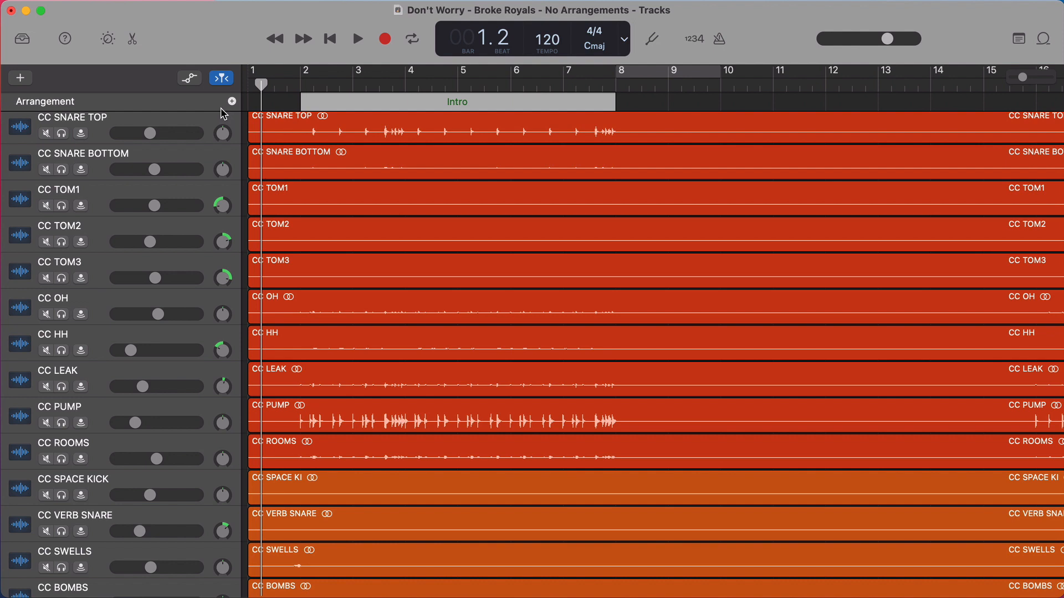
- Move the Intro marker's start to about bar 2, keeping its end at bar 8
left_click(232, 101)
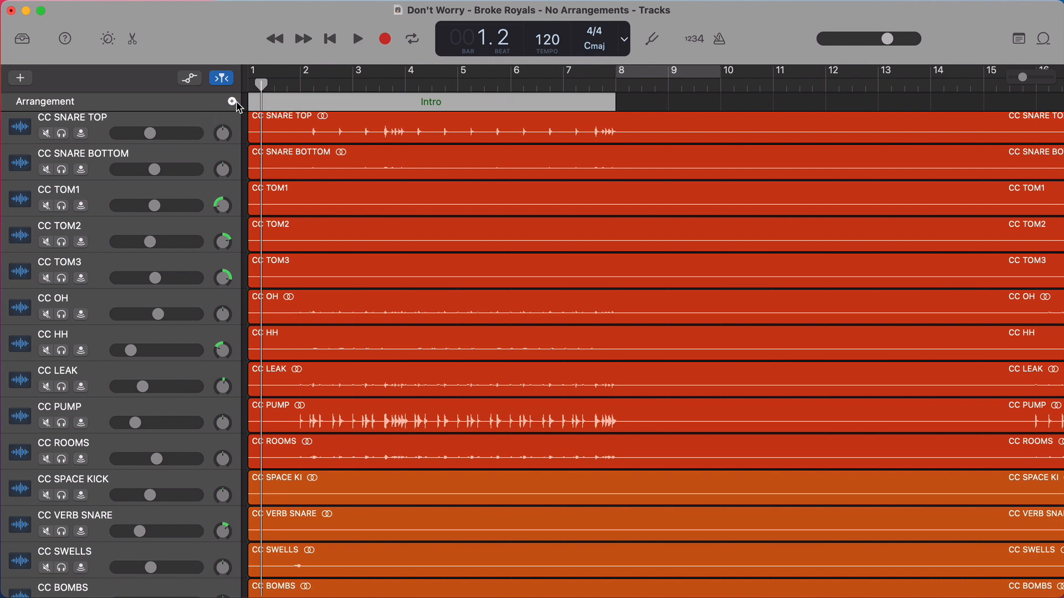
mouse_move(232, 101)
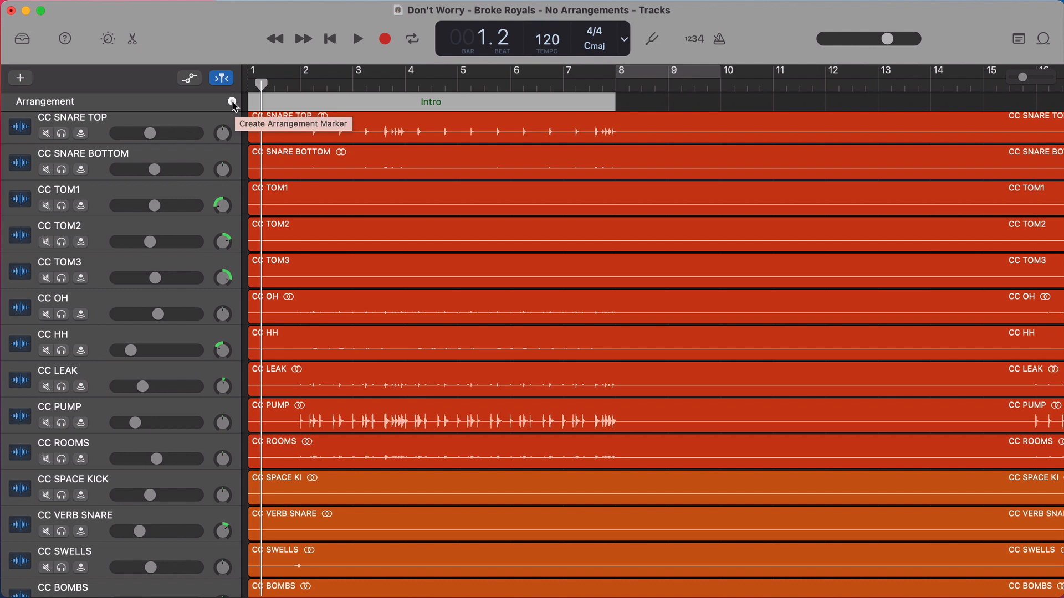
- Add Verse and Chorus markers after the Intro using the + Create Arrangement Marker button
left_click(231, 101)
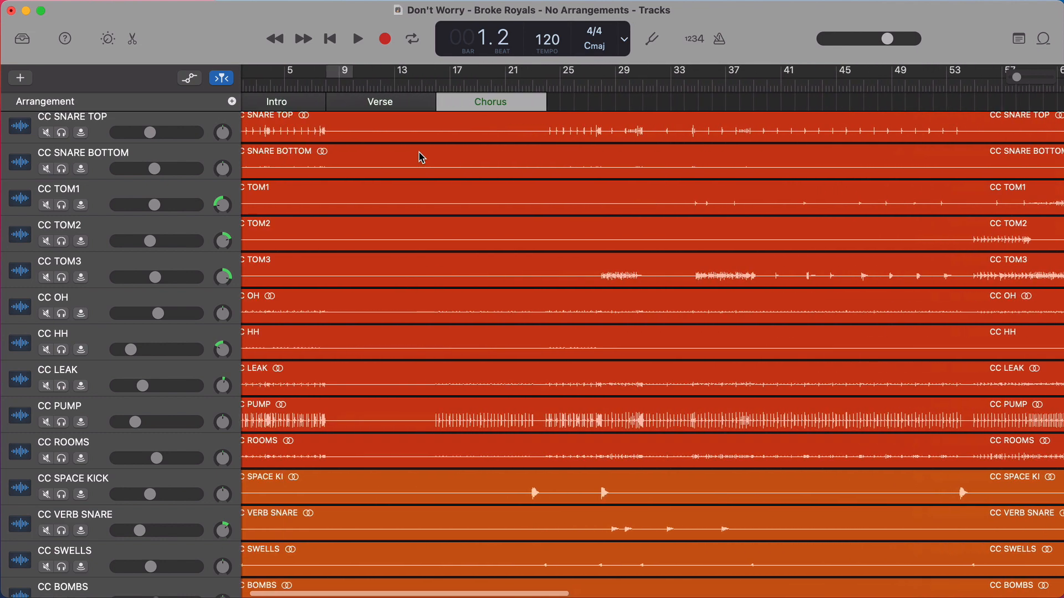
scroll("left", 3)
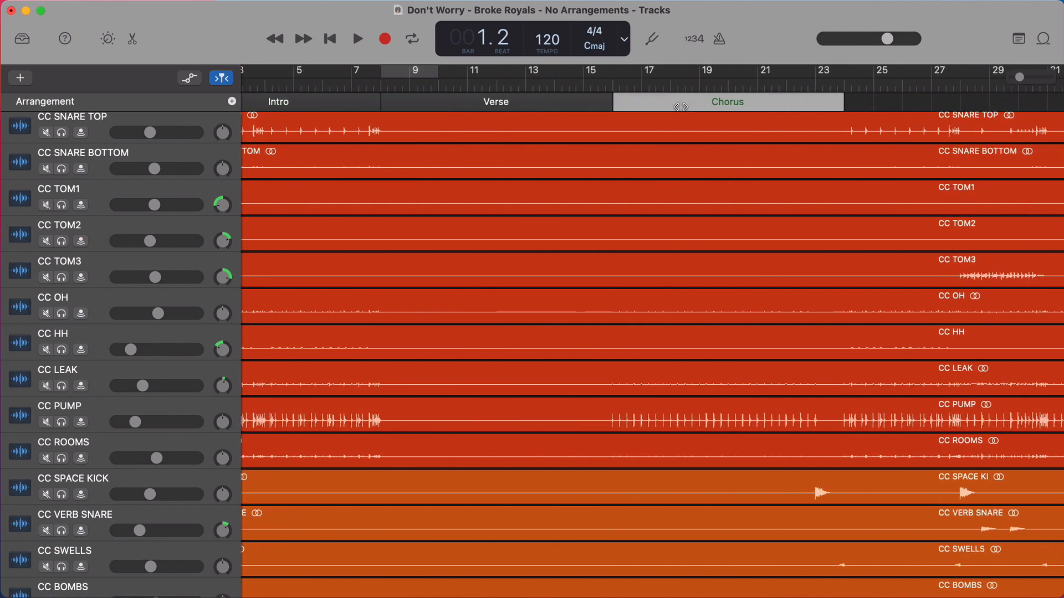
mouse_move(785, 103)
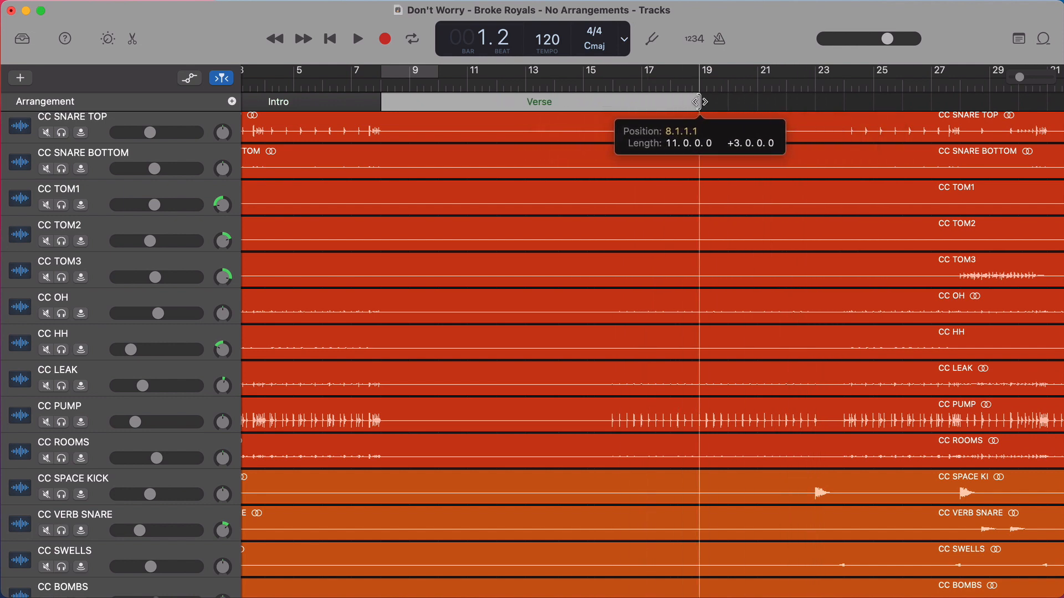
- Let the Verse run from bar 8 to bar 23, stop playback, and add a new section after it
left_click(357, 39)
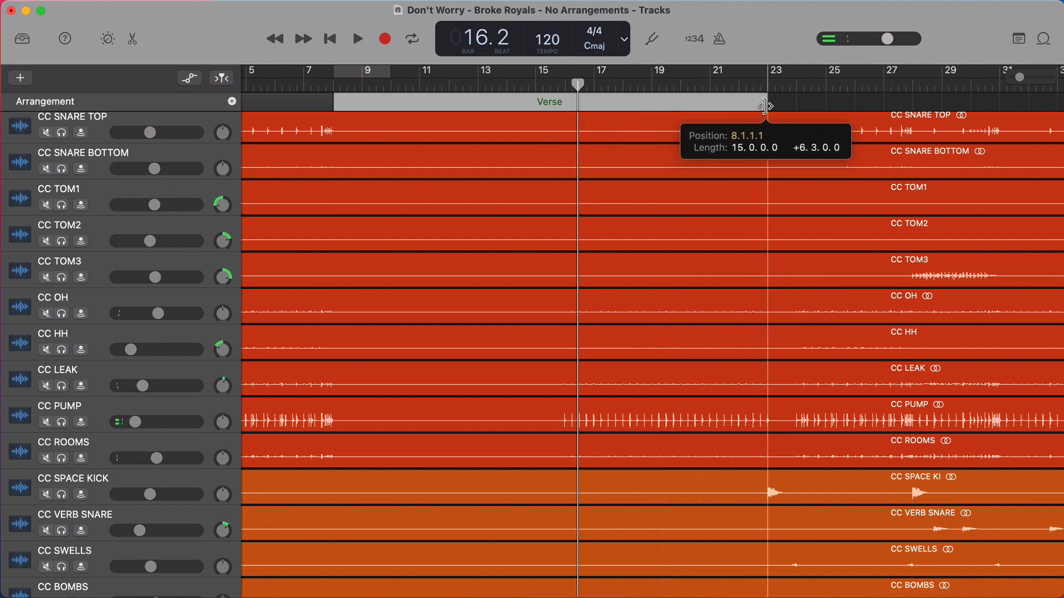
left_click(356, 38)
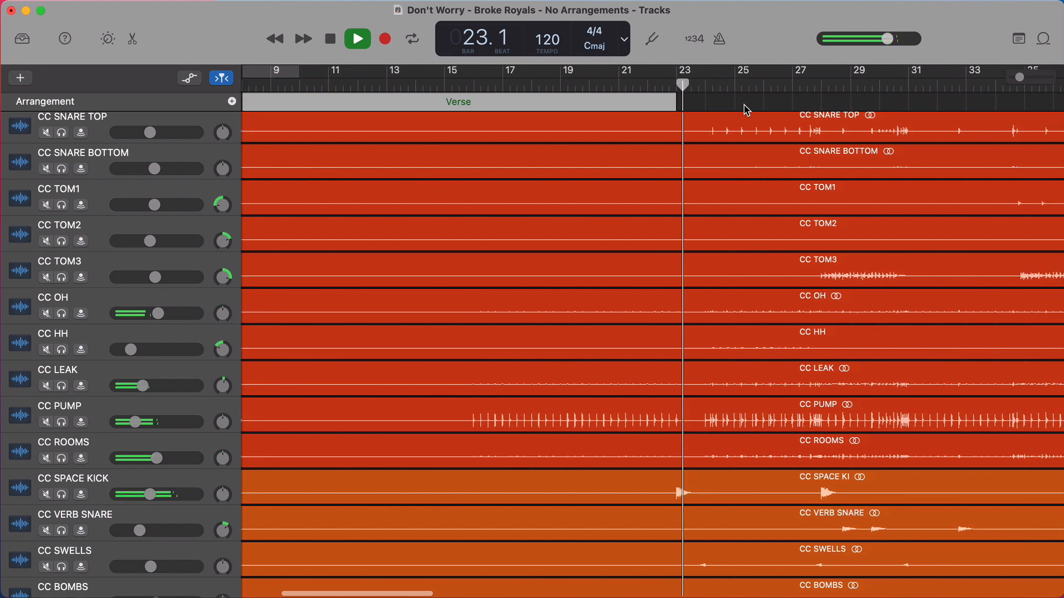
left_click(357, 39)
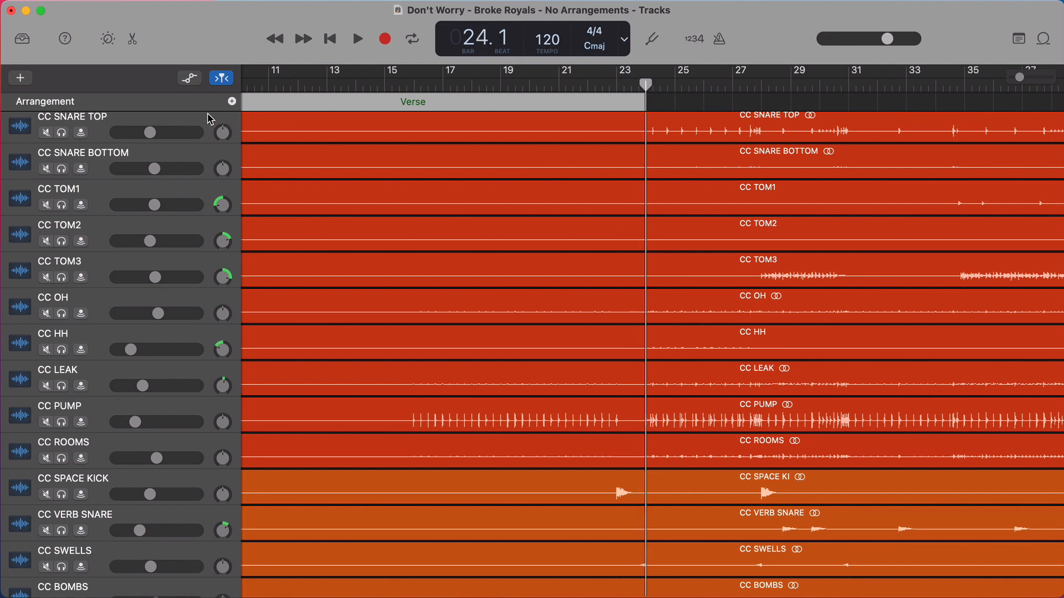
left_click(232, 100)
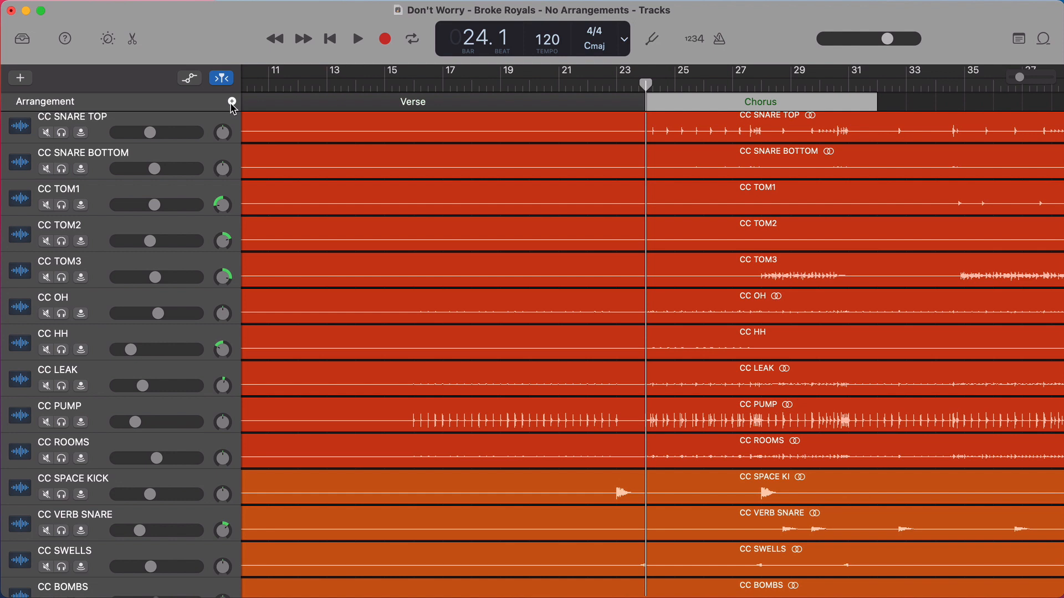
mouse_move(706, 132)
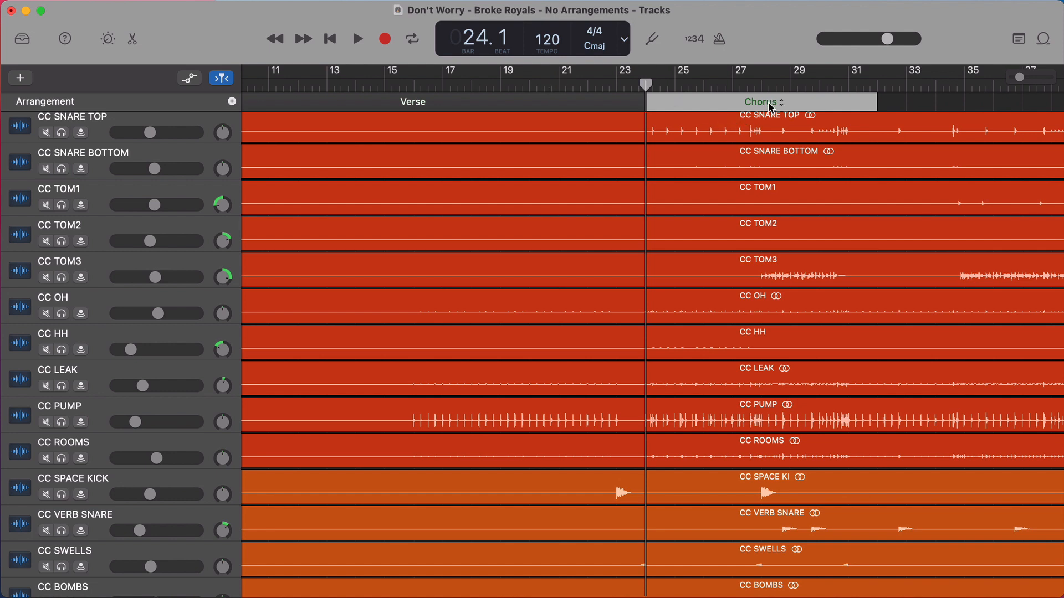
- Rename the section after the Verse to PreChorus and play the song through it
double_click(762, 102)
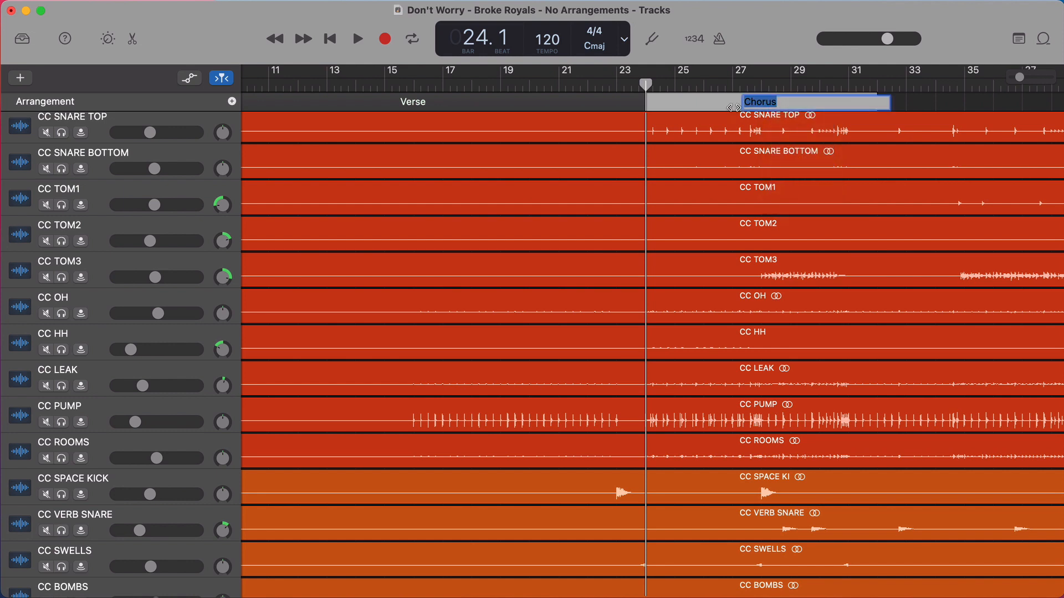
type("Pre")
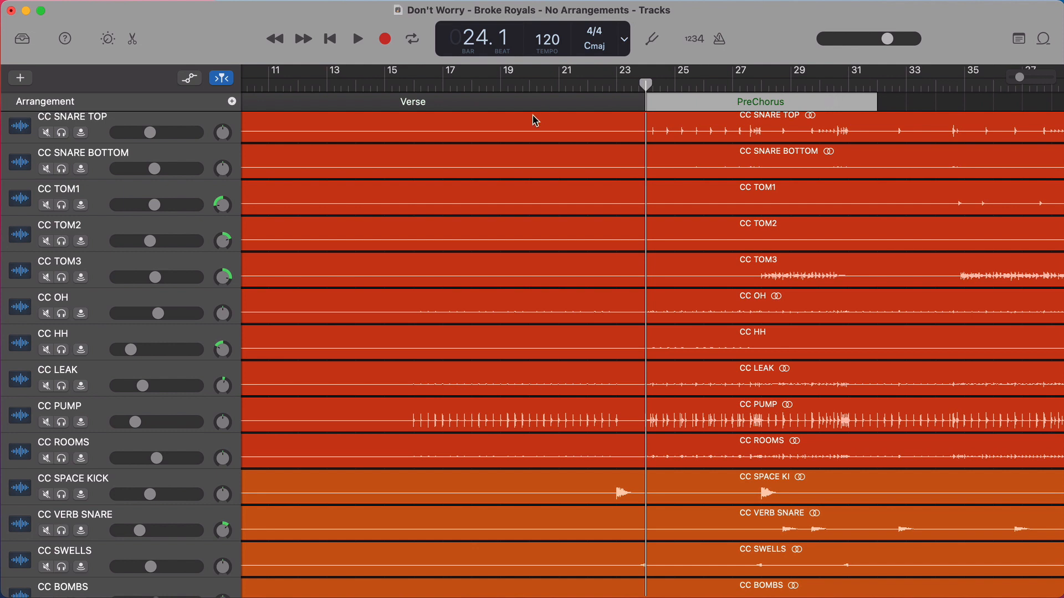
mouse_move(746, 108)
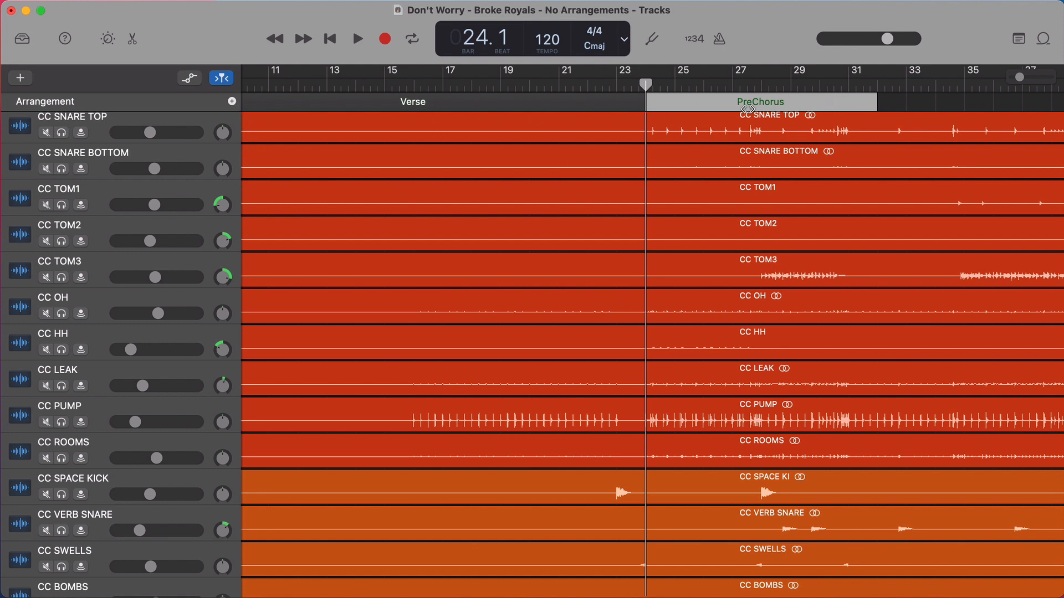
left_click(357, 39)
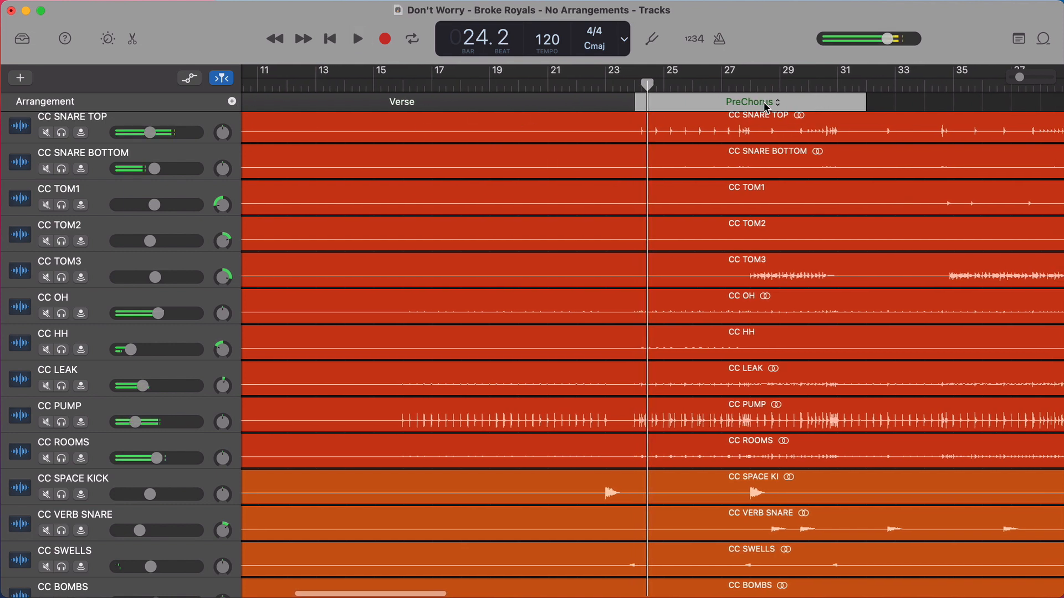
left_click(357, 39)
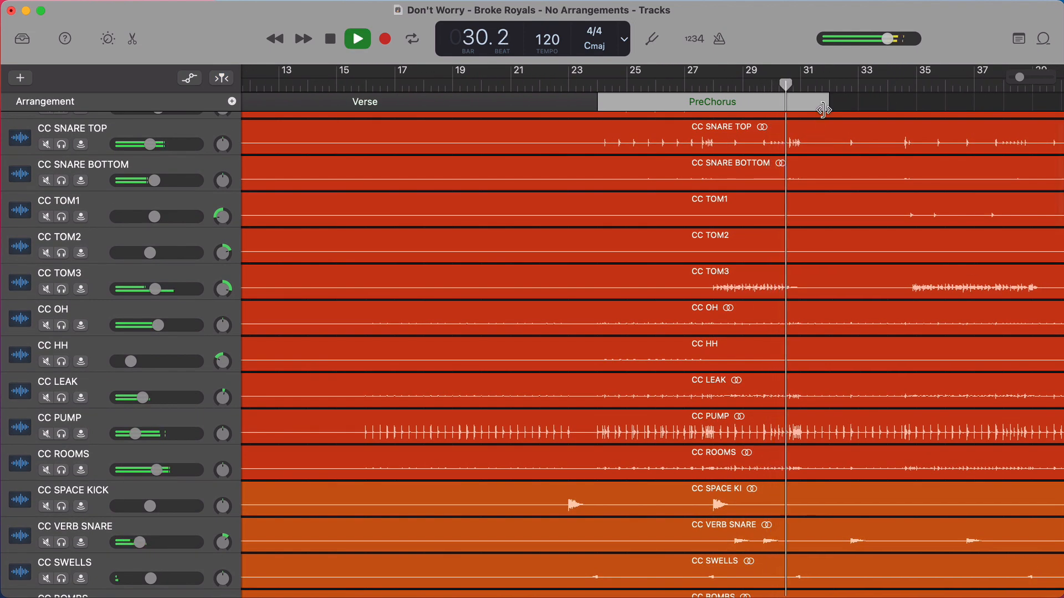
- Stop at bar 31 and add a Chorus section right after the PreChorus
left_click(357, 39)
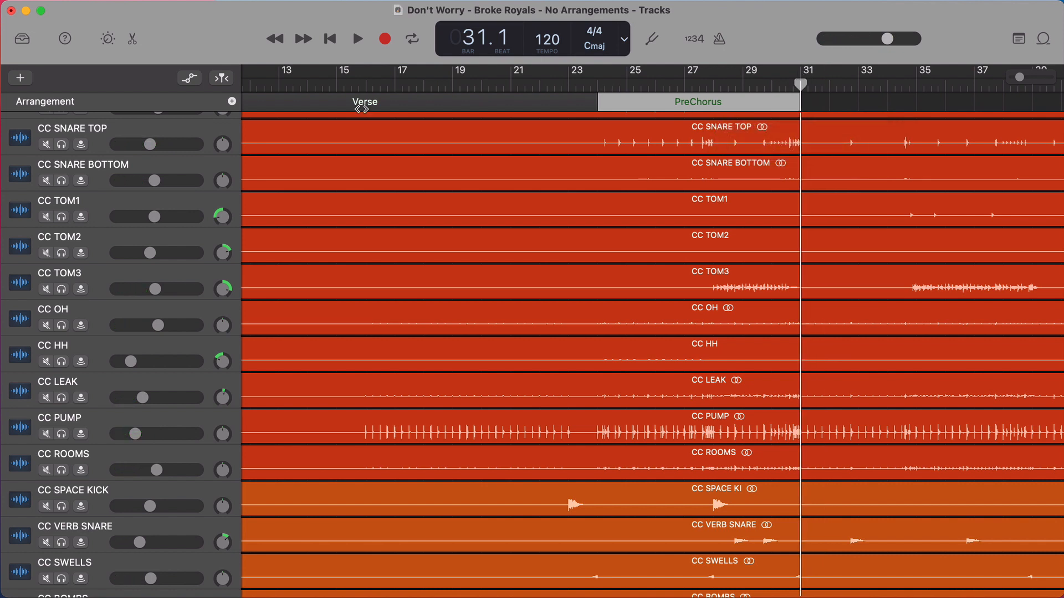
left_click(915, 101)
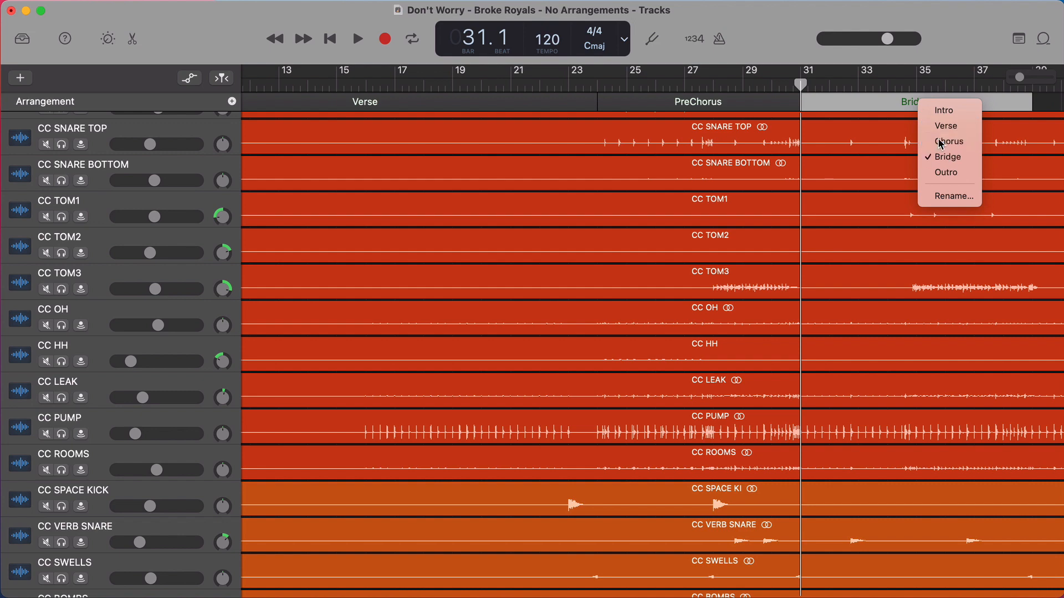
left_click(949, 141)
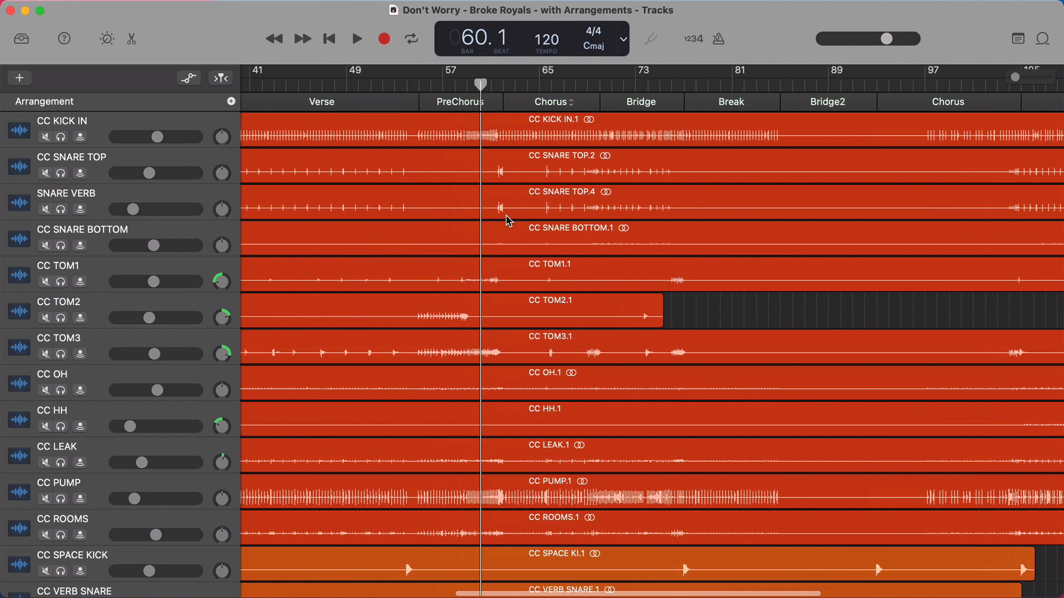
- Zoom the 'with Arrangements' project's timeline to show Verse, PreChorus, Chorus, Bridge, Break, Bridge2 and Chorus markers
scroll("left", 3)
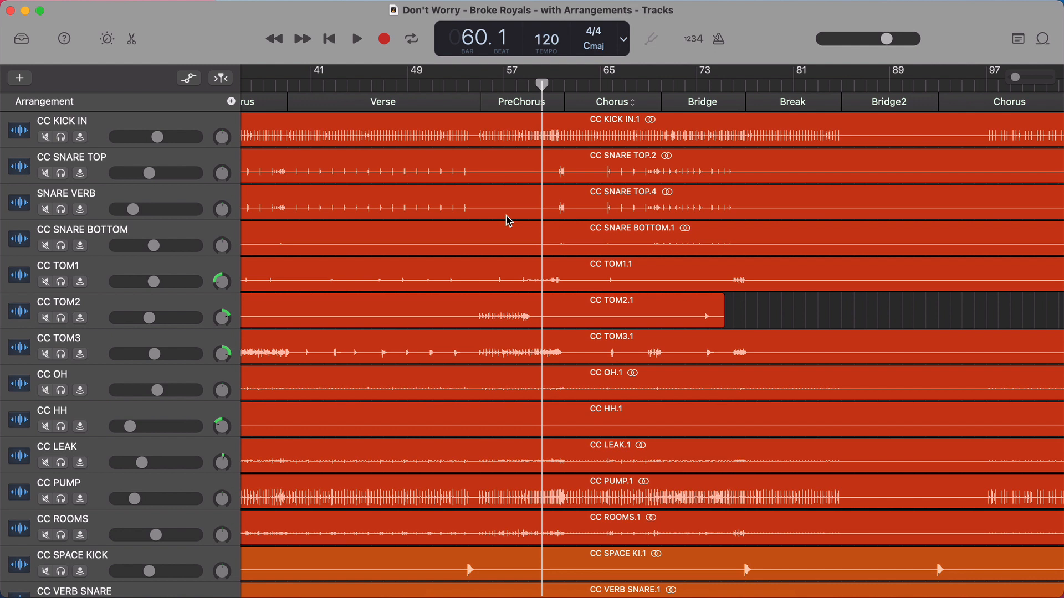
left_click(612, 102)
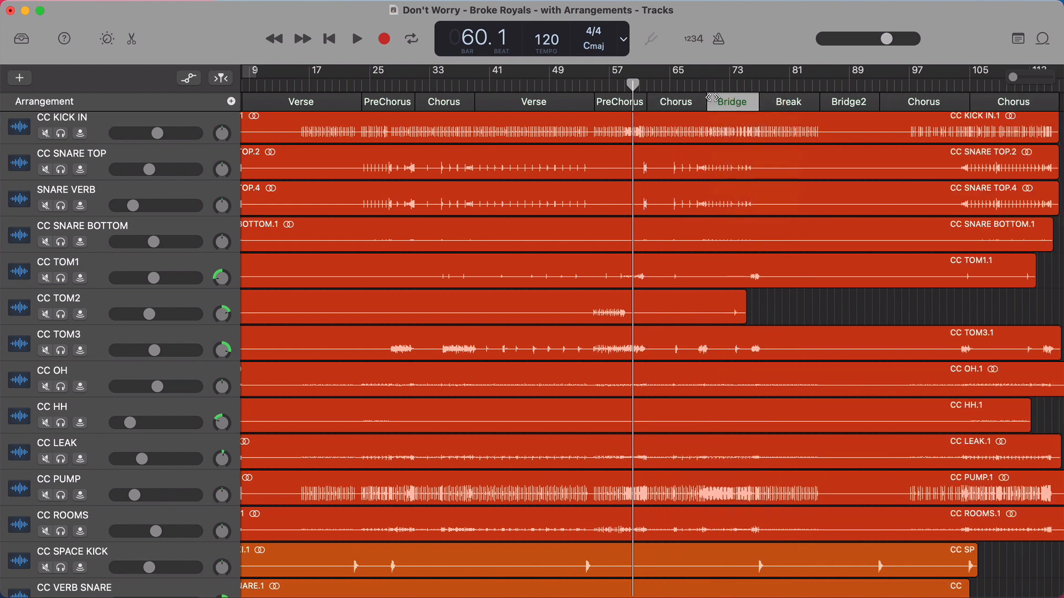
- Select the Bridge marker before hiding the arrangement track
left_click(731, 102)
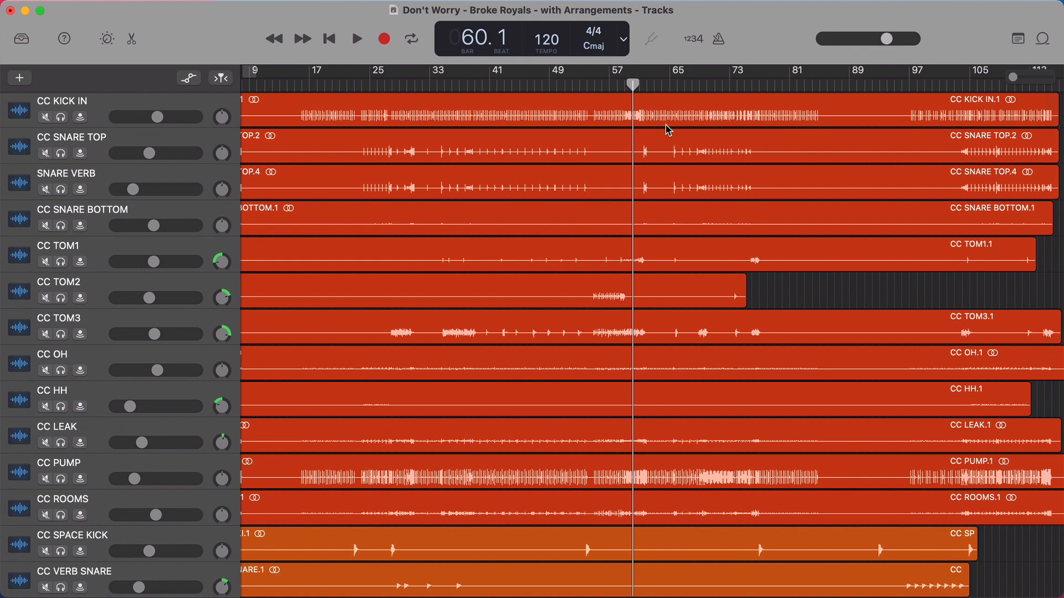
- Show the arrangement track again via the Track menu
left_click(231, 101)
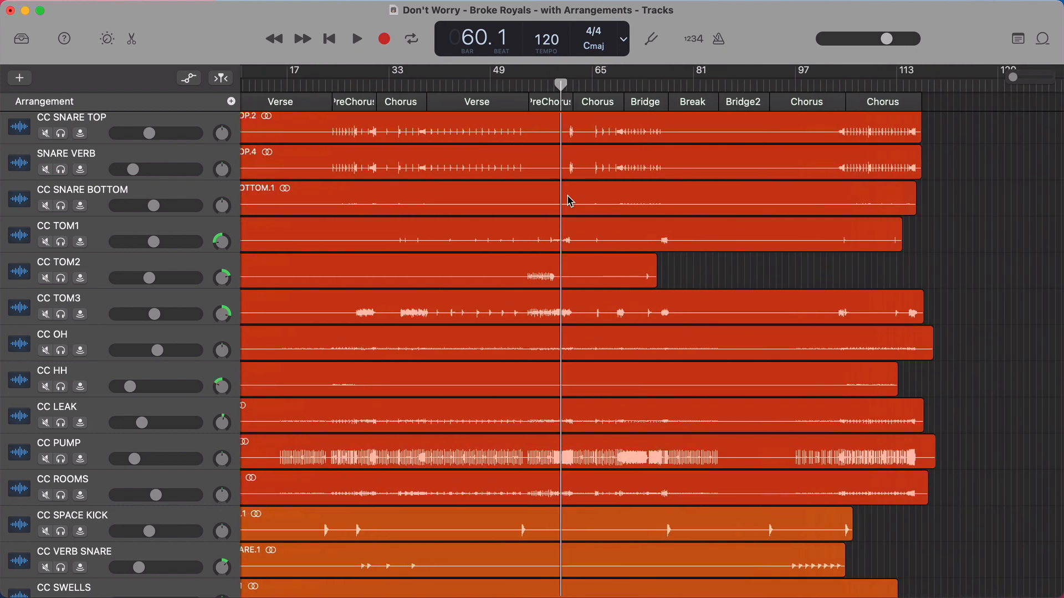
- Rename the Chorus marker at bar 65 to 'Chorus 2'
scroll("left", 3)
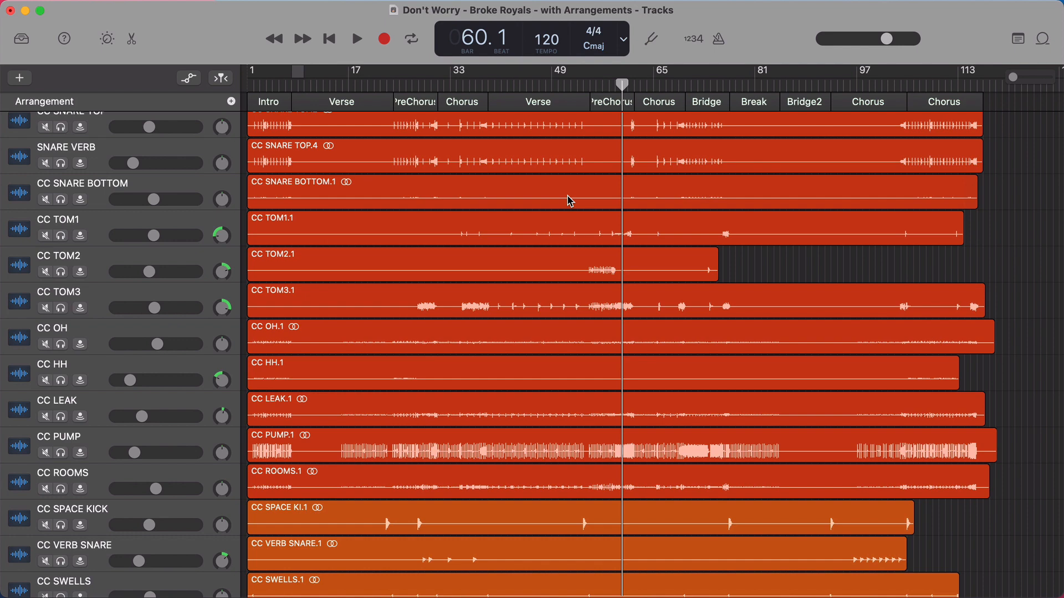
scroll("right", 3)
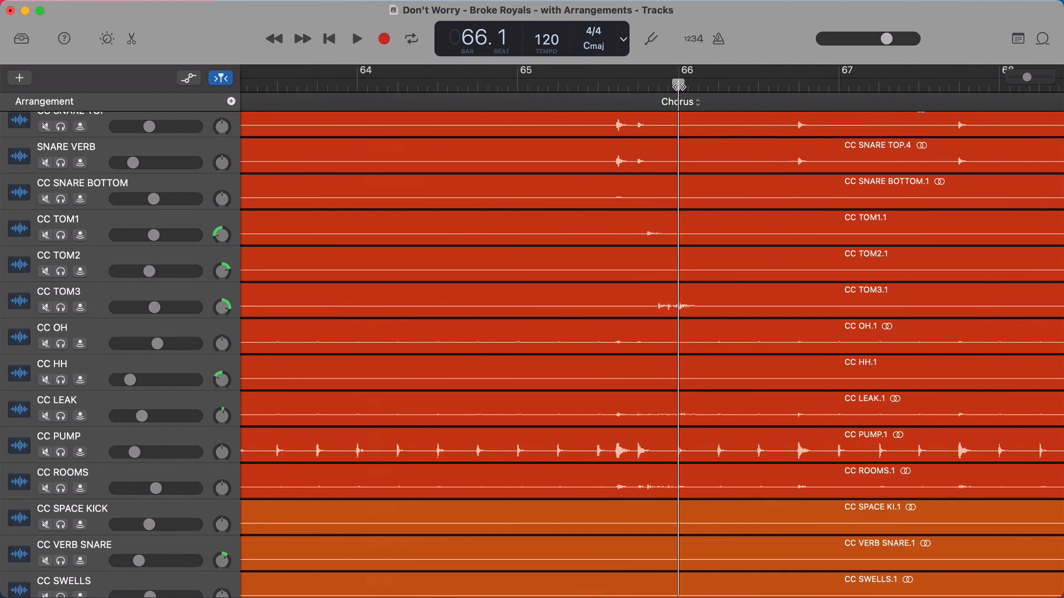
left_click(678, 102)
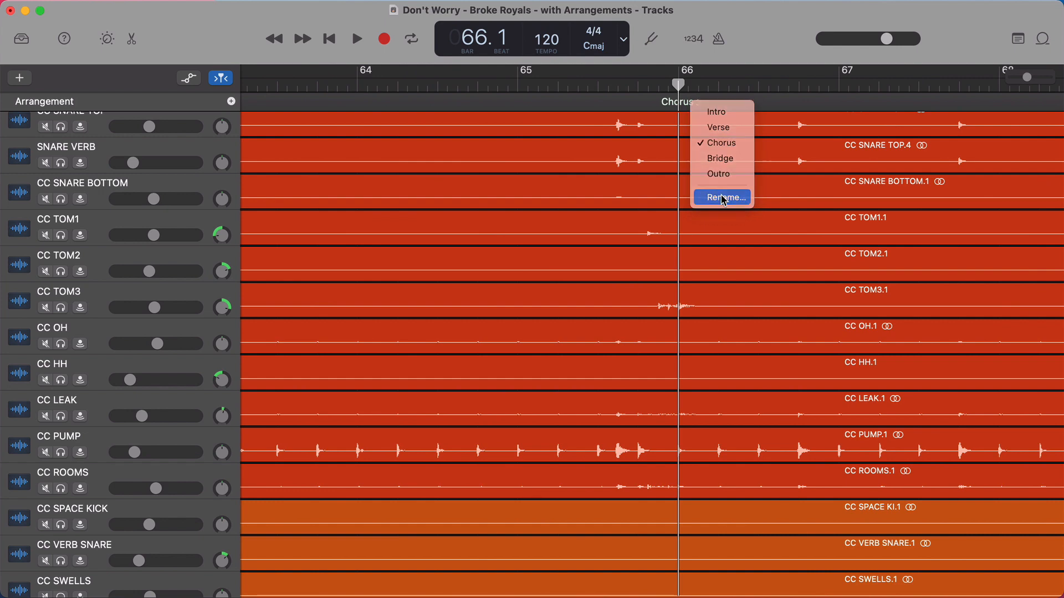
left_click(721, 197)
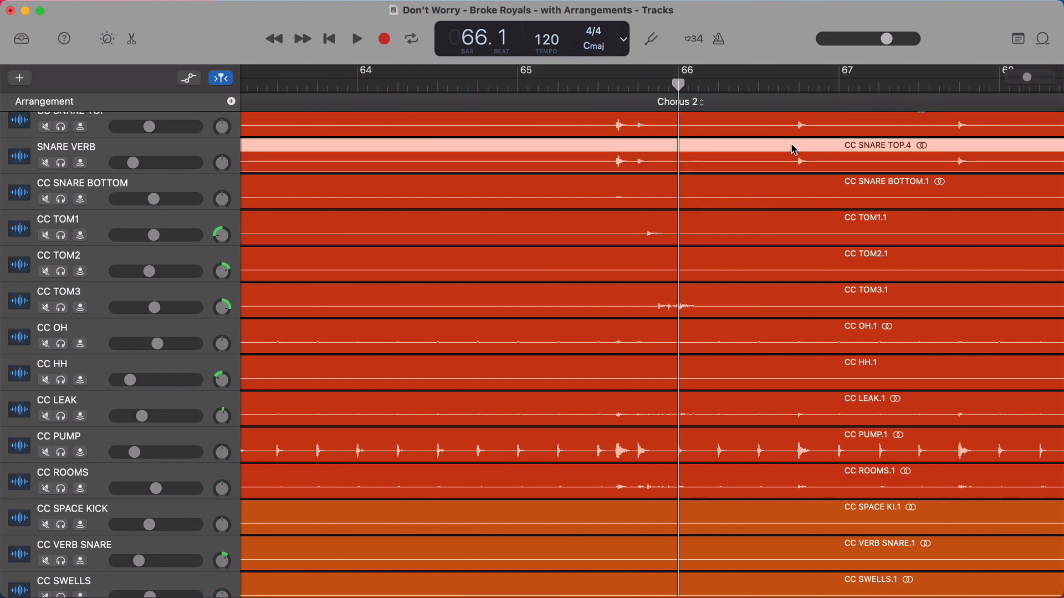